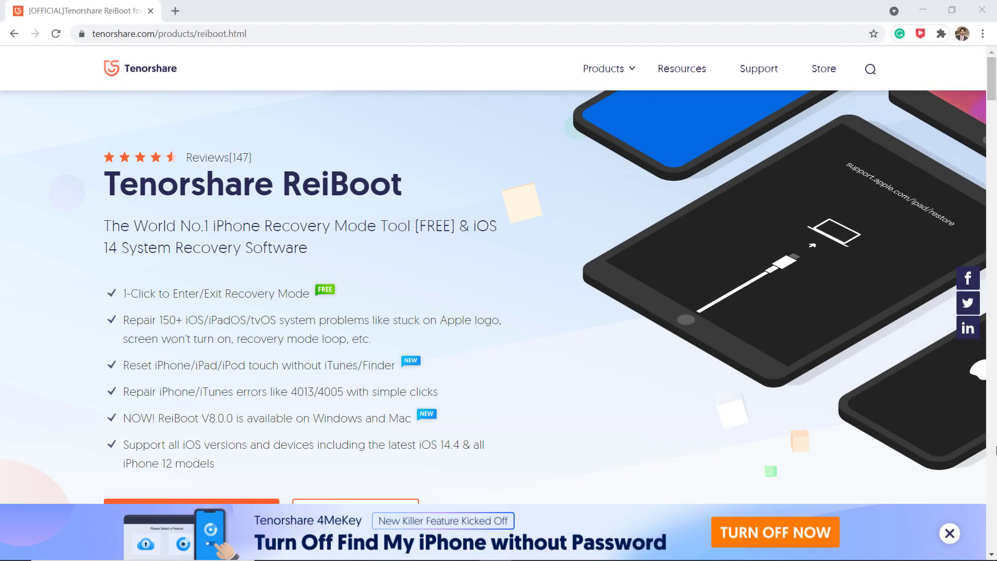
{"action": "mouse_move", "coordinate": [990, 449]}
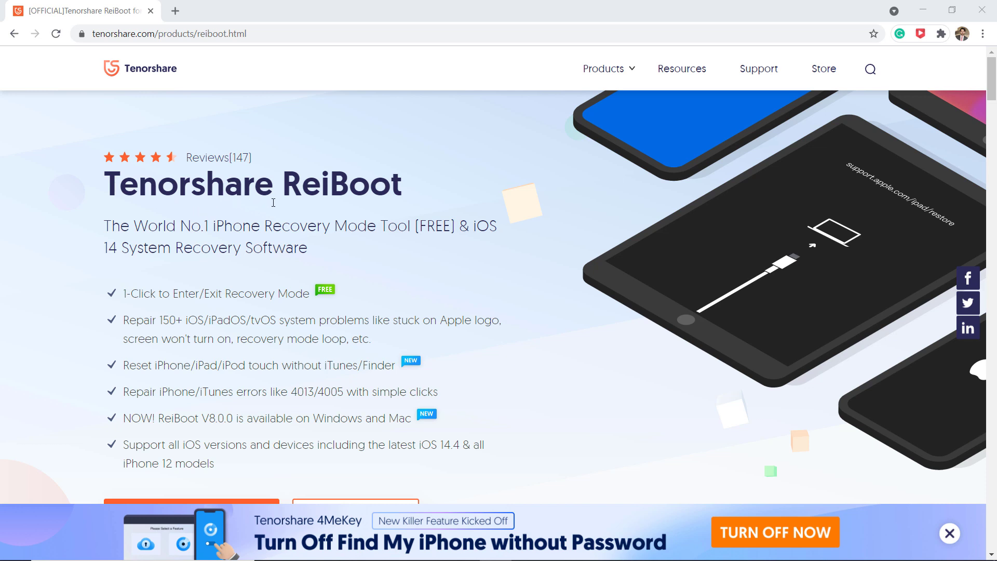
{"action": "mouse_move", "coordinate": [290, 270]}
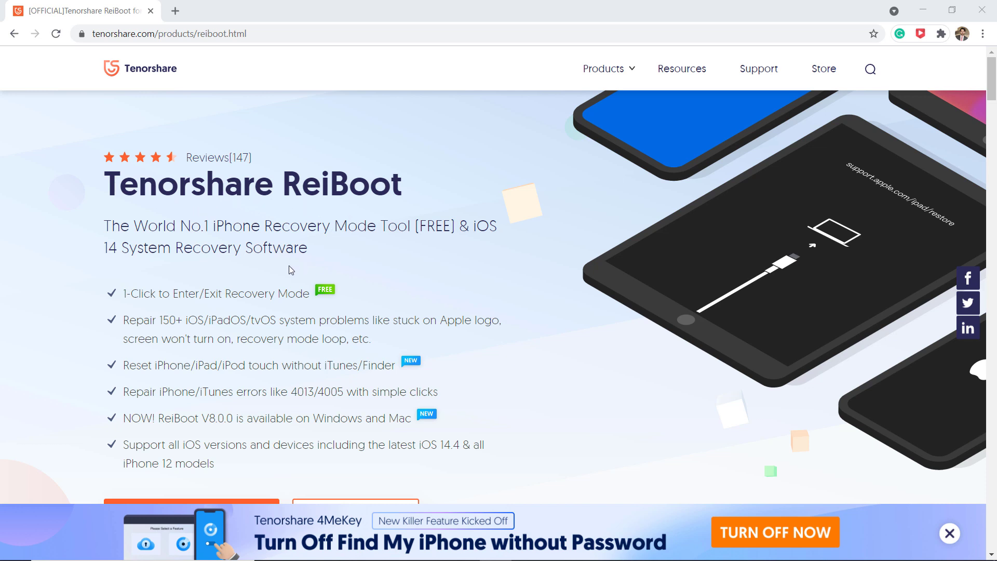
{"action": "mouse_move", "coordinate": [272, 267]}
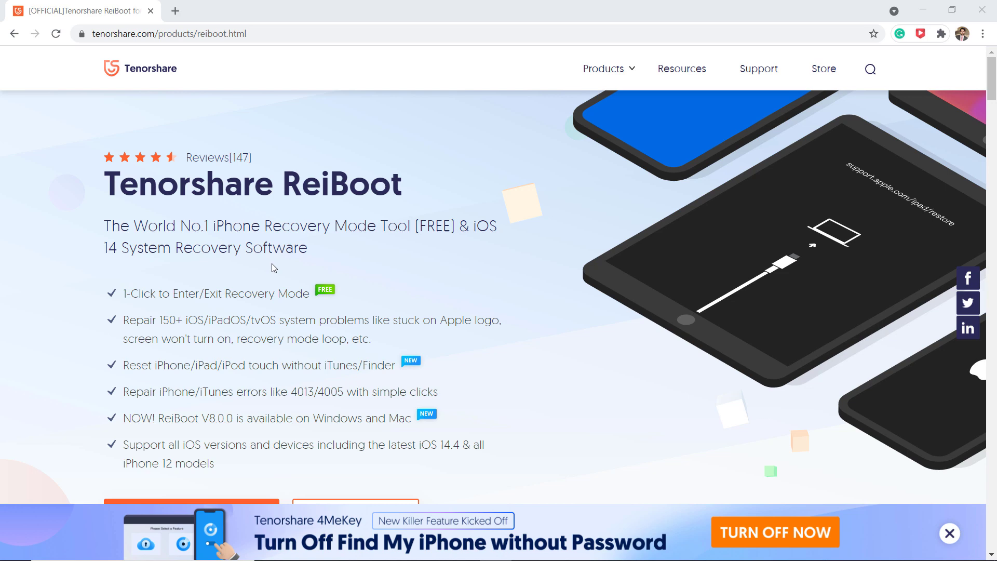
{"action": "mouse_move", "coordinate": [263, 268]}
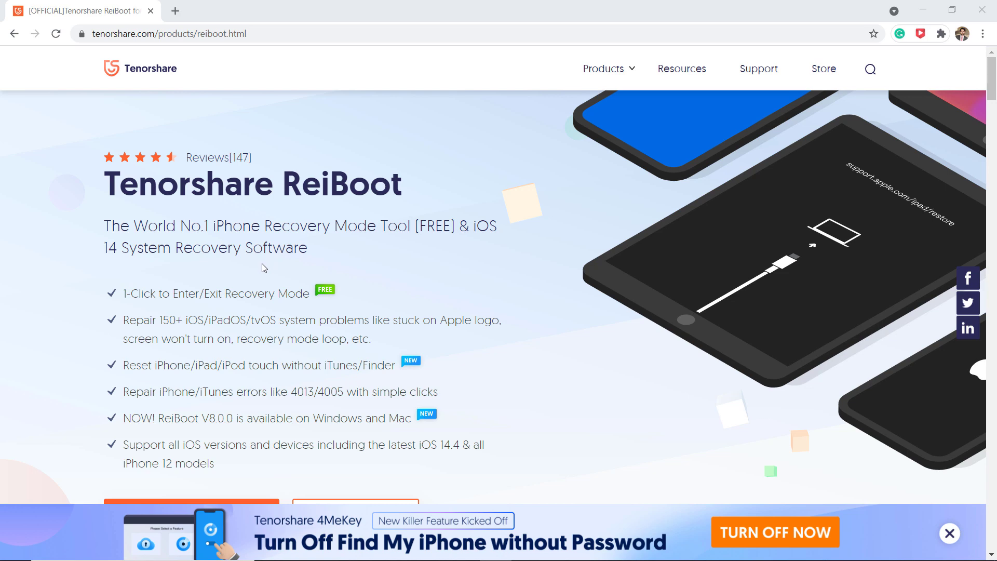
- Start repair, compare Standard and Deep Repair cards, then confirm Standard Repair to keep device data
{"action": "scroll", "scroll_direction": "down", "scroll_amount": 3}
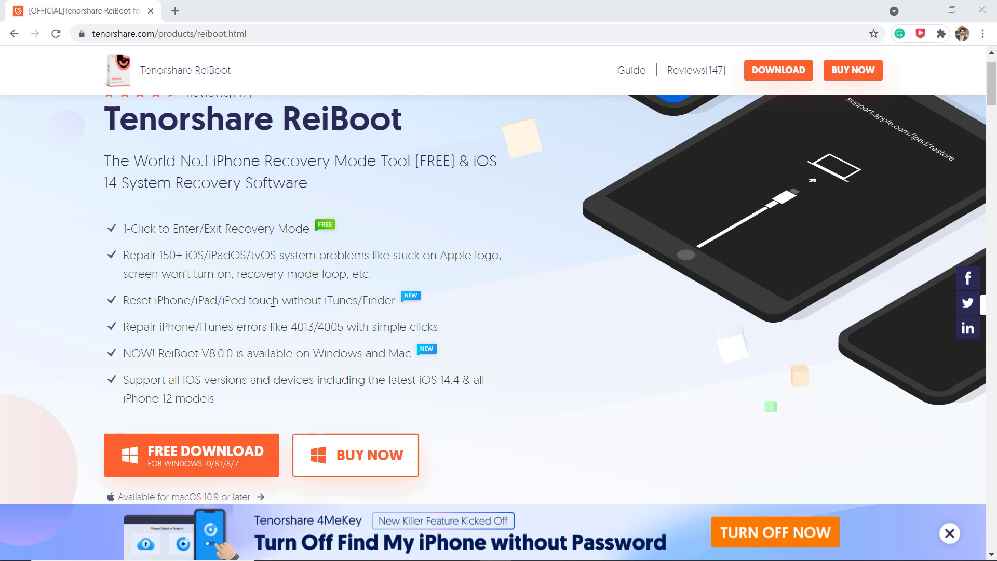
{"action": "mouse_move", "coordinate": [270, 399]}
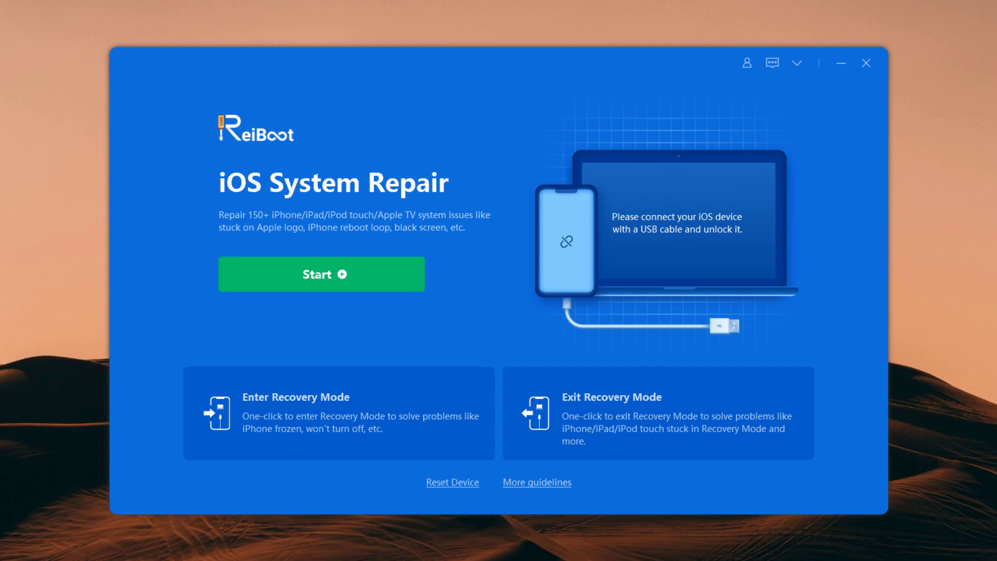
{"action": "mouse_move", "coordinate": [348, 239]}
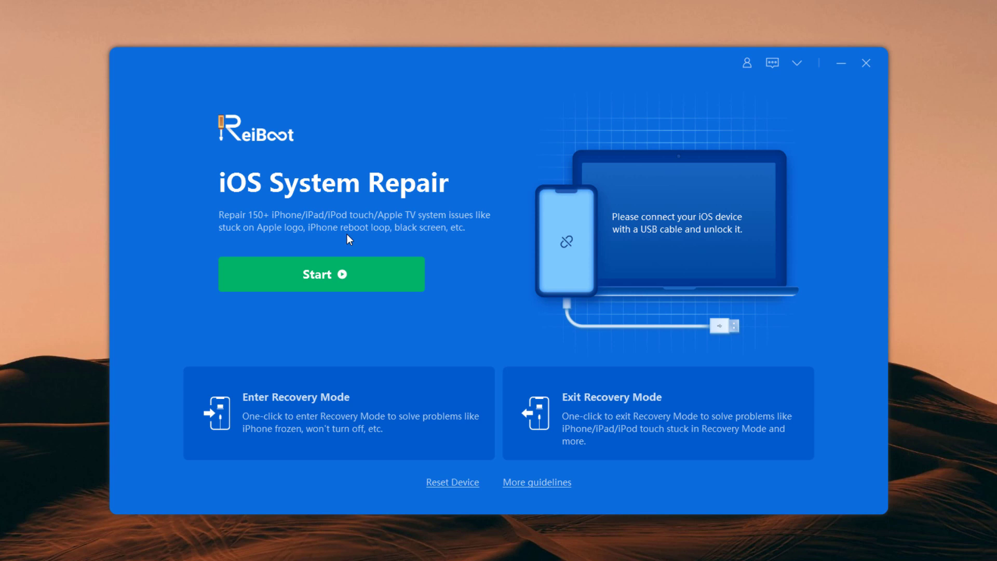
{"action": "mouse_move", "coordinate": [454, 240]}
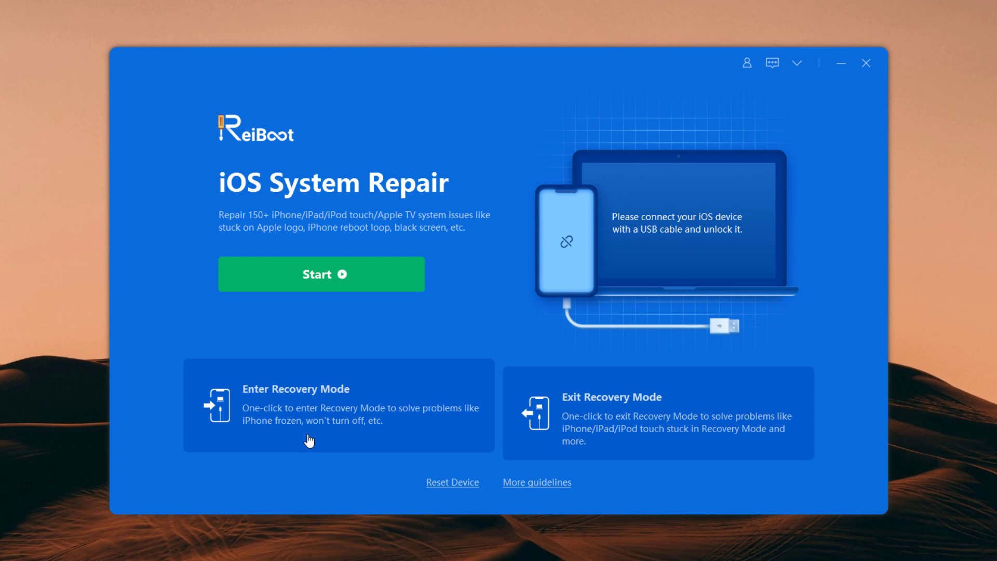
{"action": "mouse_move", "coordinate": [641, 451]}
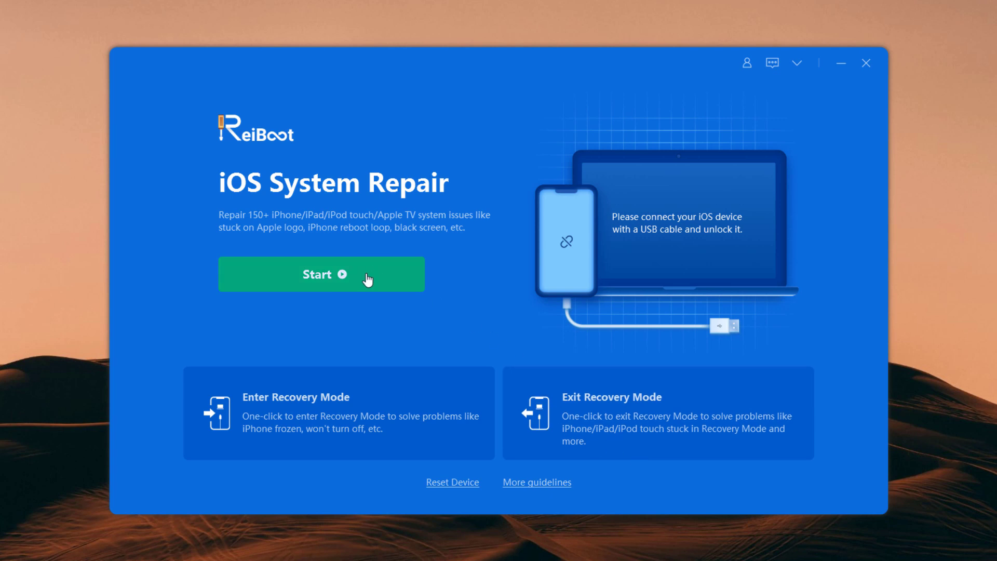
{"action": "left_click", "coordinate": [321, 274]}
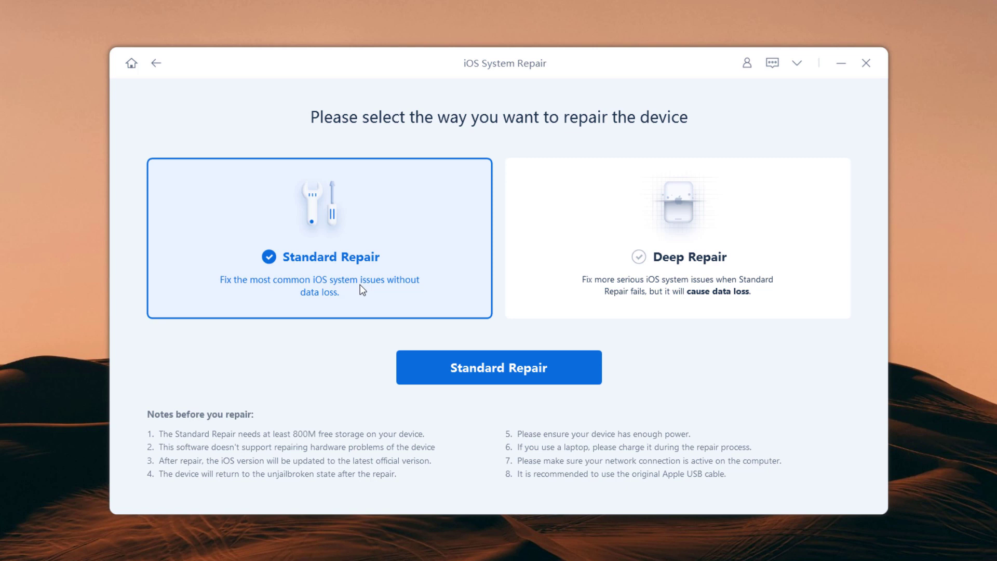
{"action": "mouse_move", "coordinate": [609, 304]}
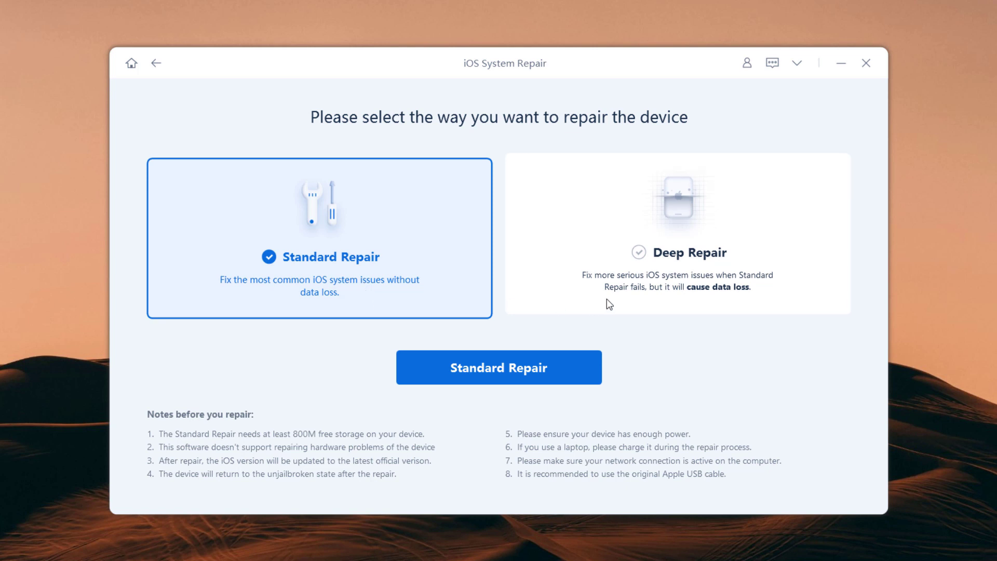
{"action": "left_click", "coordinate": [677, 234]}
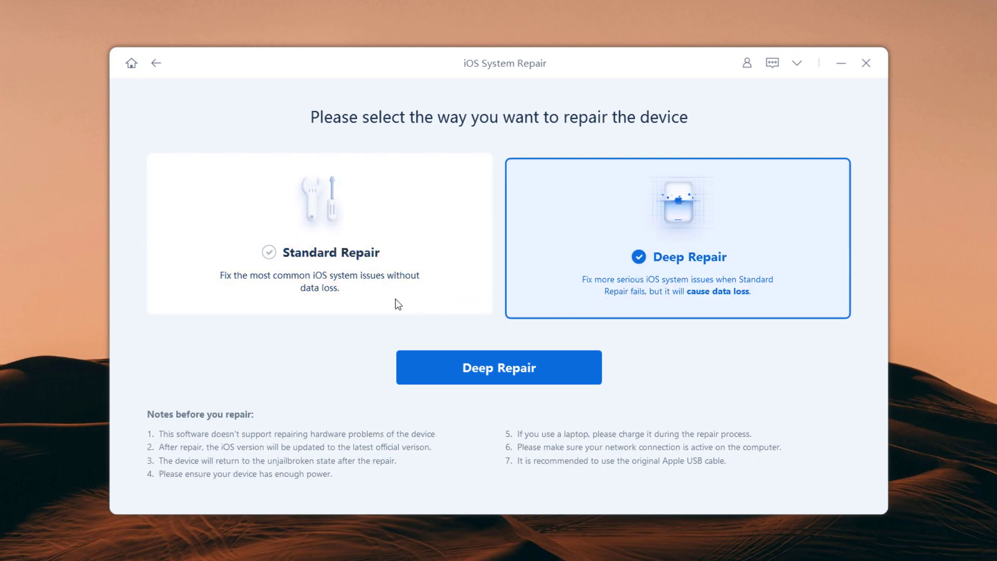
{"action": "left_click", "coordinate": [319, 234]}
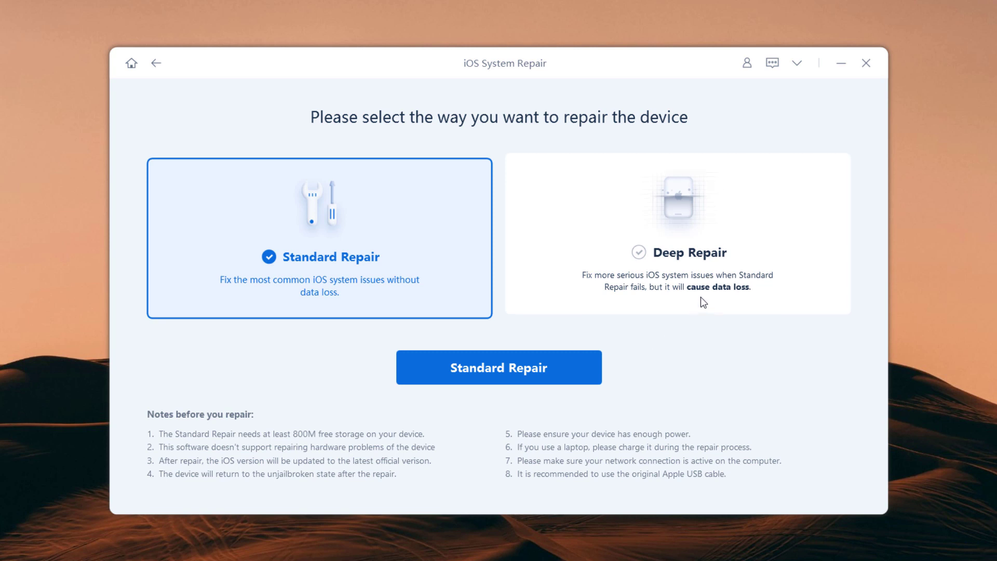
{"action": "left_click", "coordinate": [676, 239]}
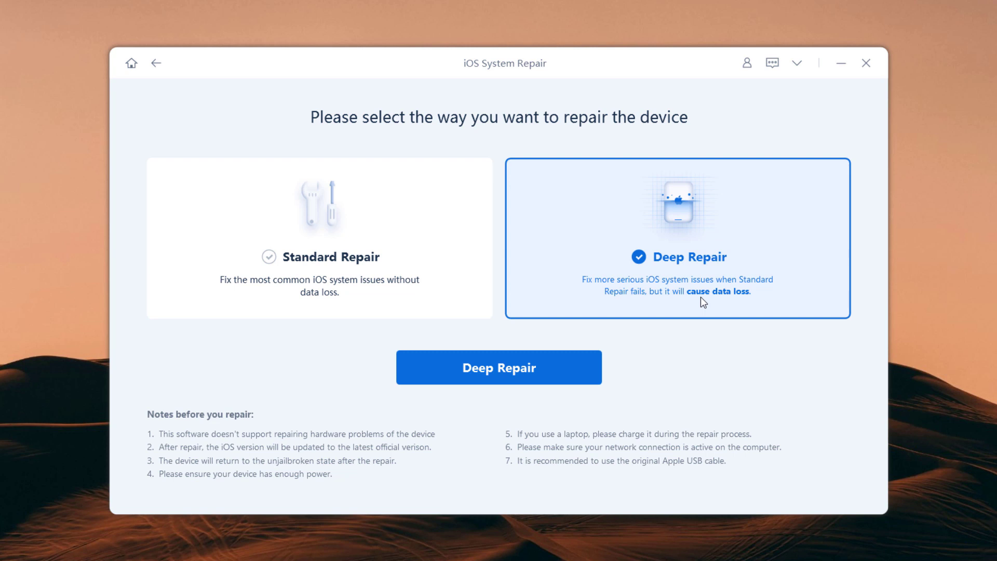
{"action": "left_click", "coordinate": [320, 237]}
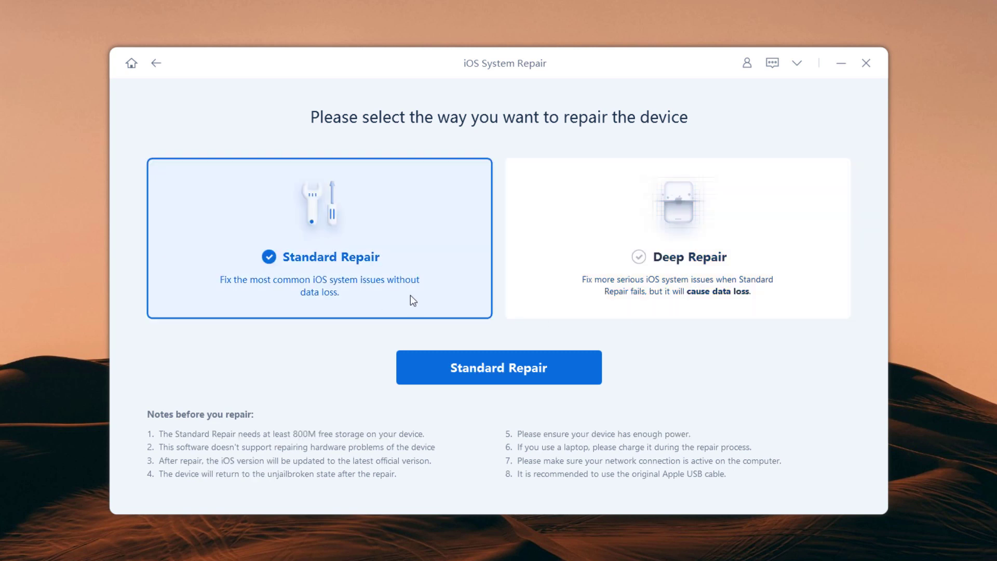
{"action": "left_click", "coordinate": [499, 367]}
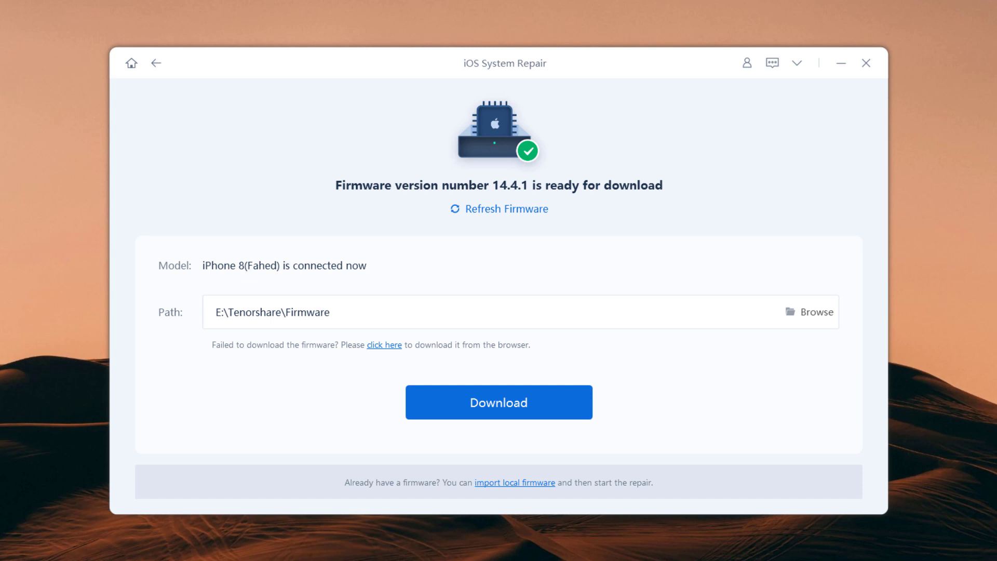
{"action": "mouse_move", "coordinate": [217, 279]}
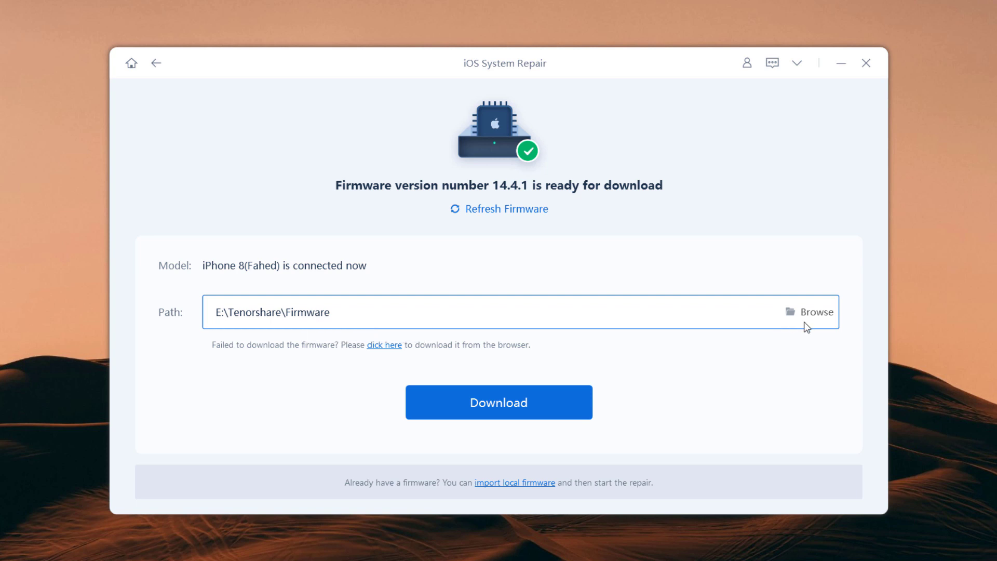
{"action": "mouse_move", "coordinate": [812, 327]}
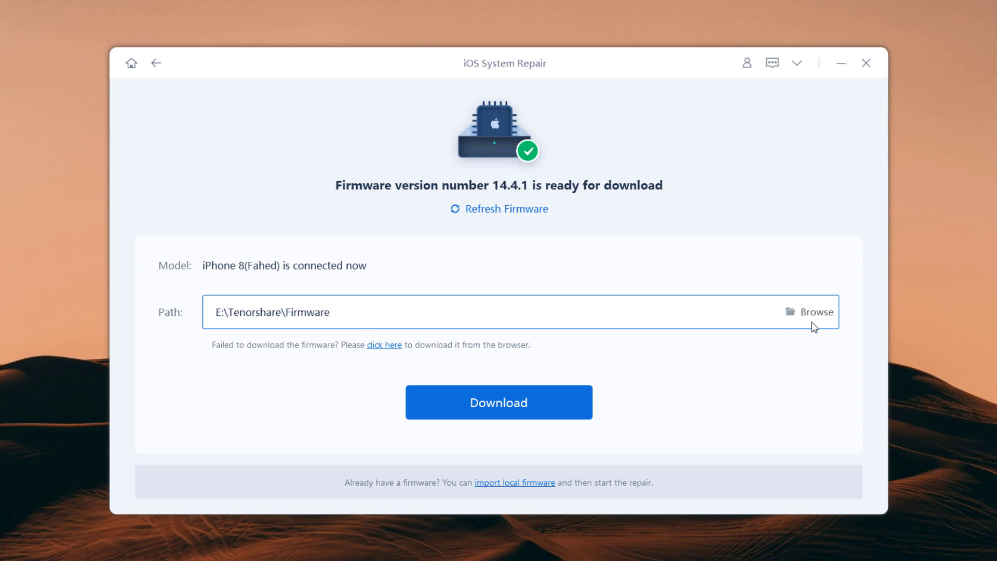
- Download the iOS 14.4.1 firmware for the iPhone 8 to E:\Tenorshare\Firmware
{"action": "left_click", "coordinate": [499, 402]}
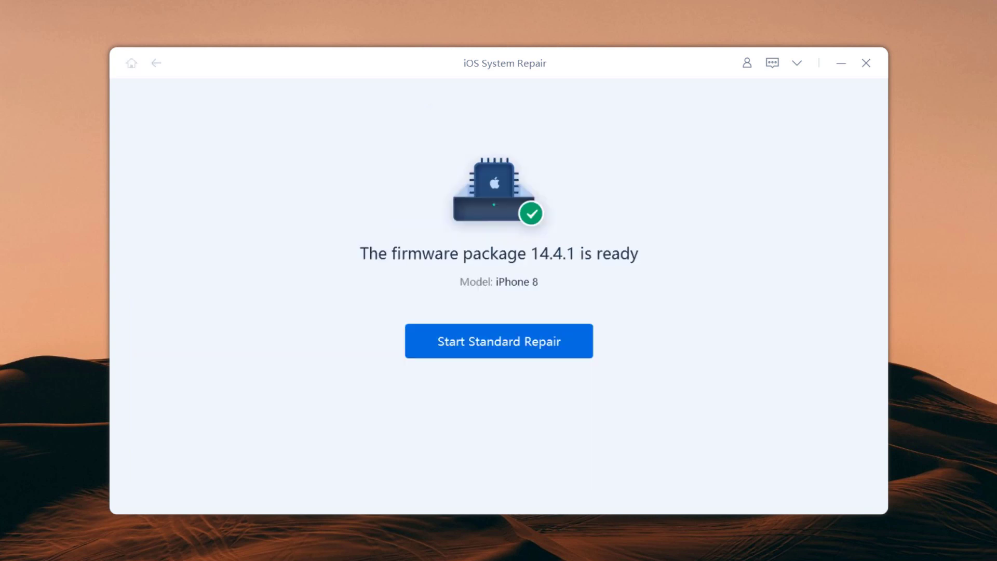
{"action": "mouse_move", "coordinate": [531, 298]}
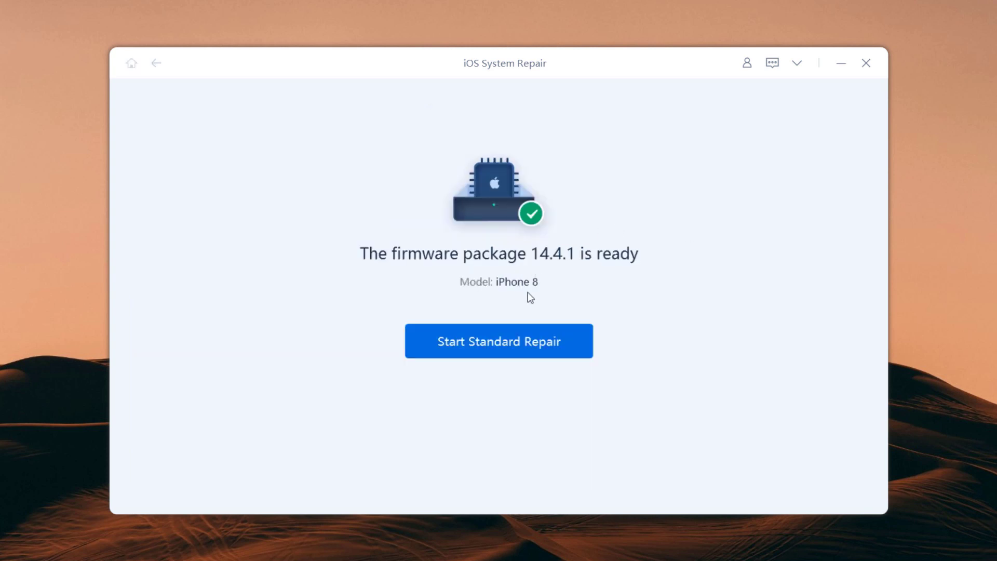
{"action": "left_click", "coordinate": [499, 341]}
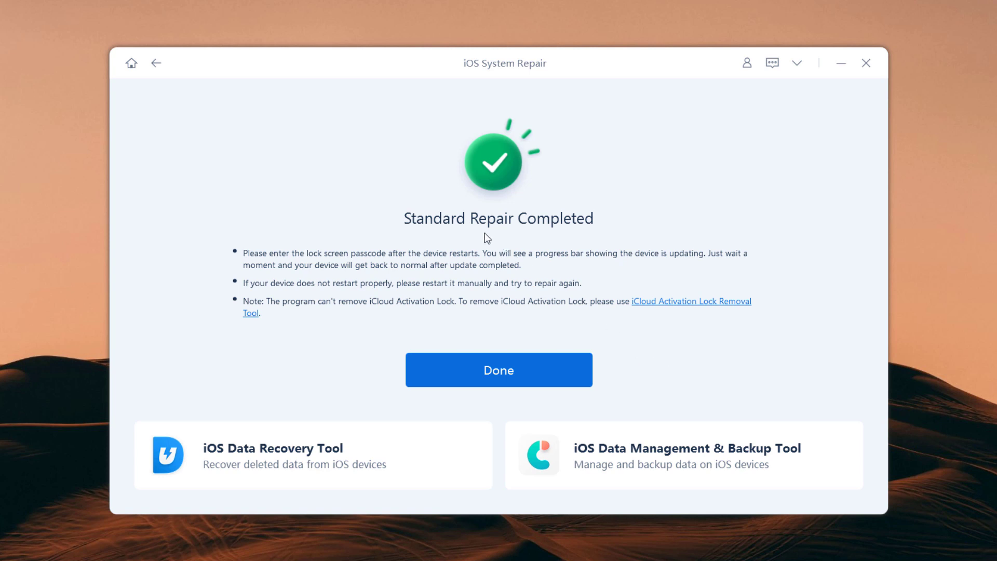
{"action": "mouse_move", "coordinate": [551, 238]}
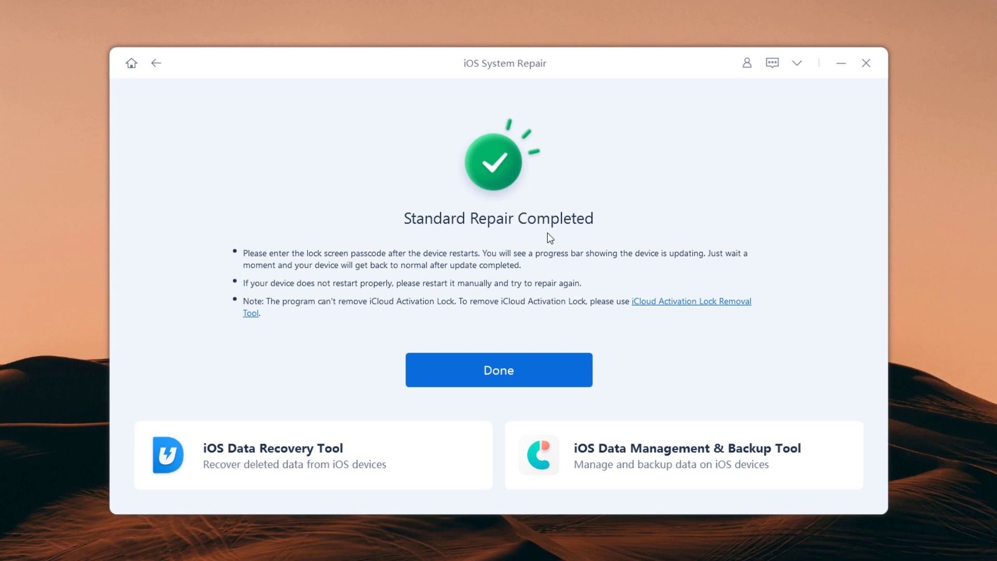
{"action": "mouse_move", "coordinate": [529, 285]}
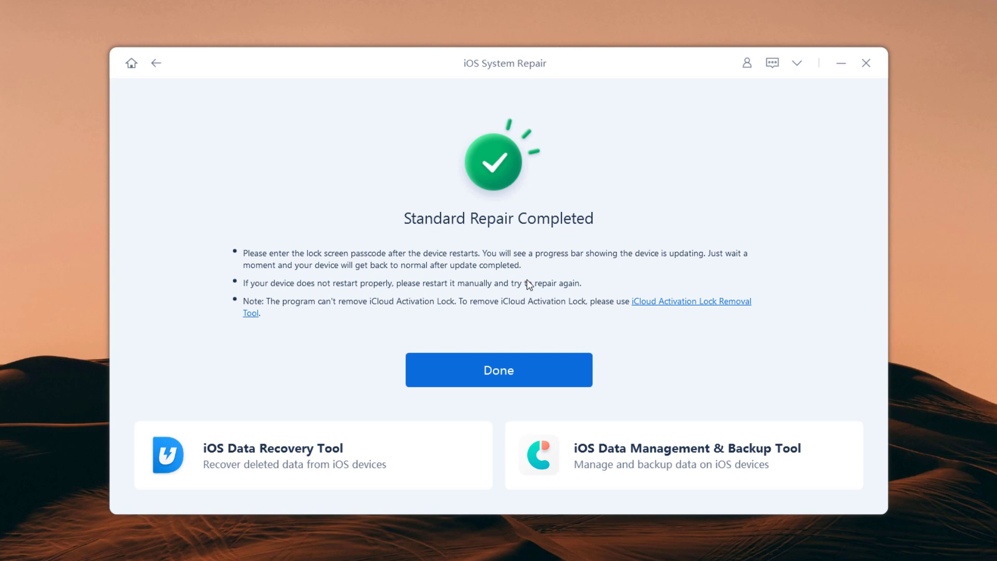
{"action": "mouse_move", "coordinate": [586, 238]}
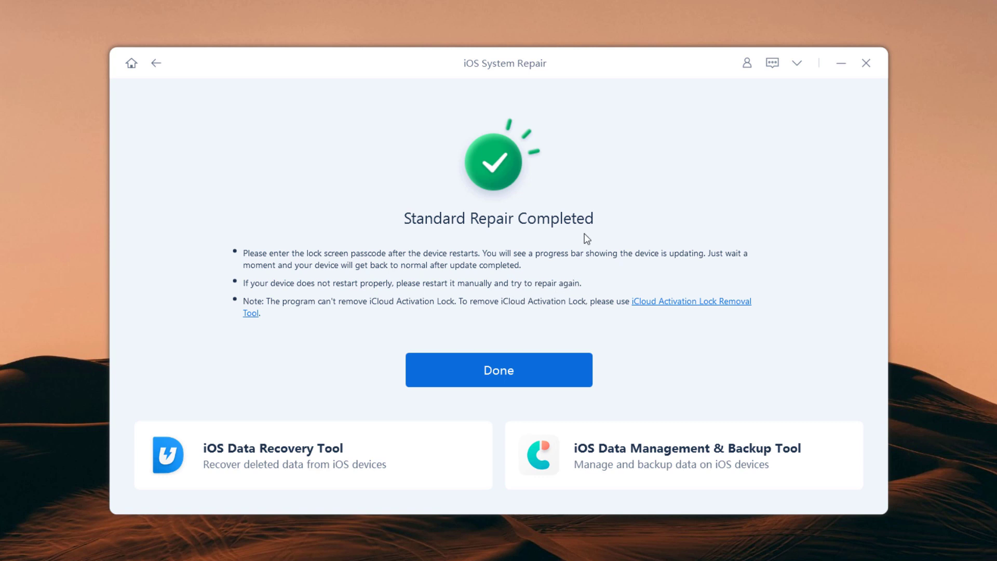